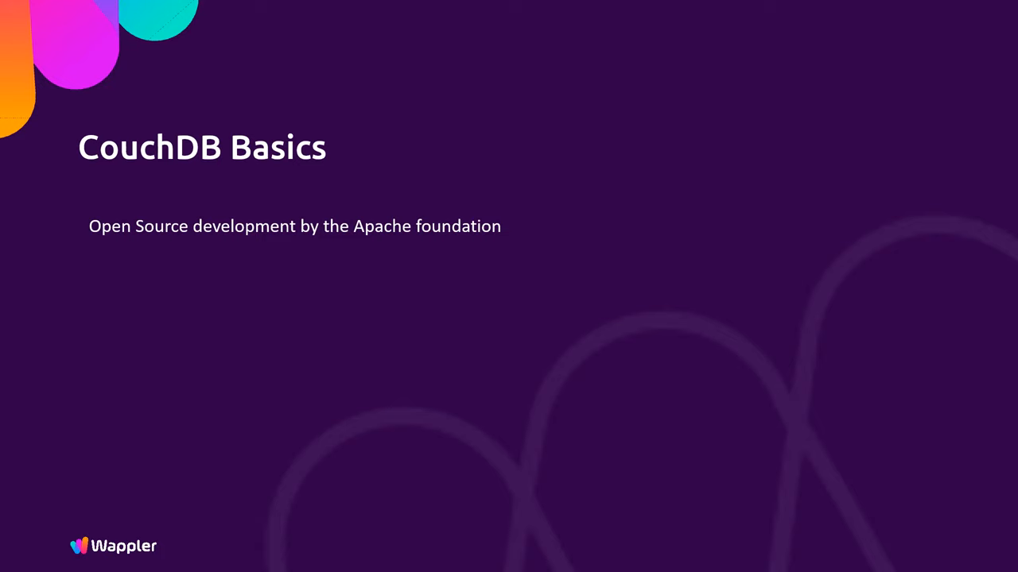
Reveal the mature-product and IBM cloud points on the CouchDB Basics slide.
key("right")
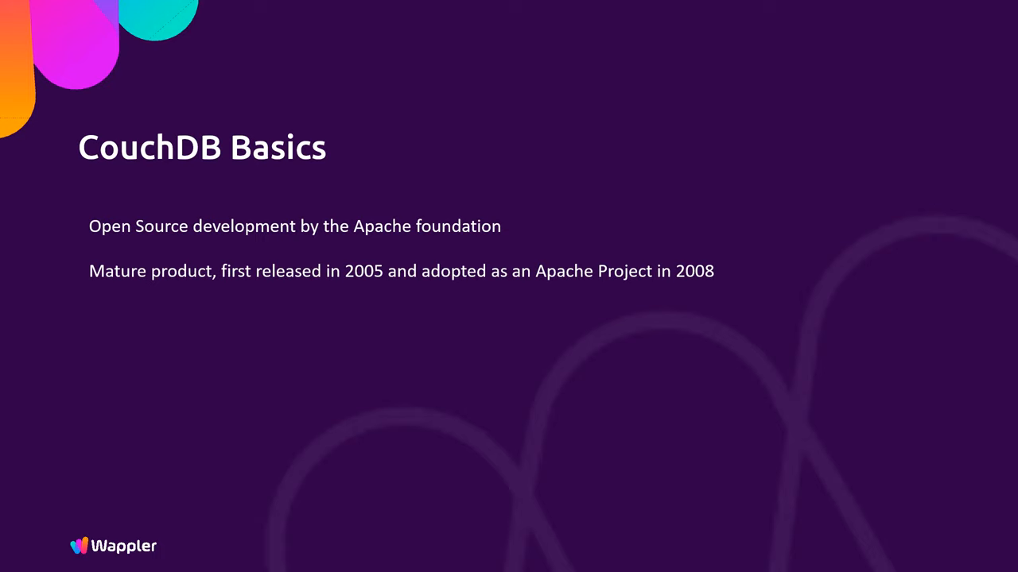
key("right")
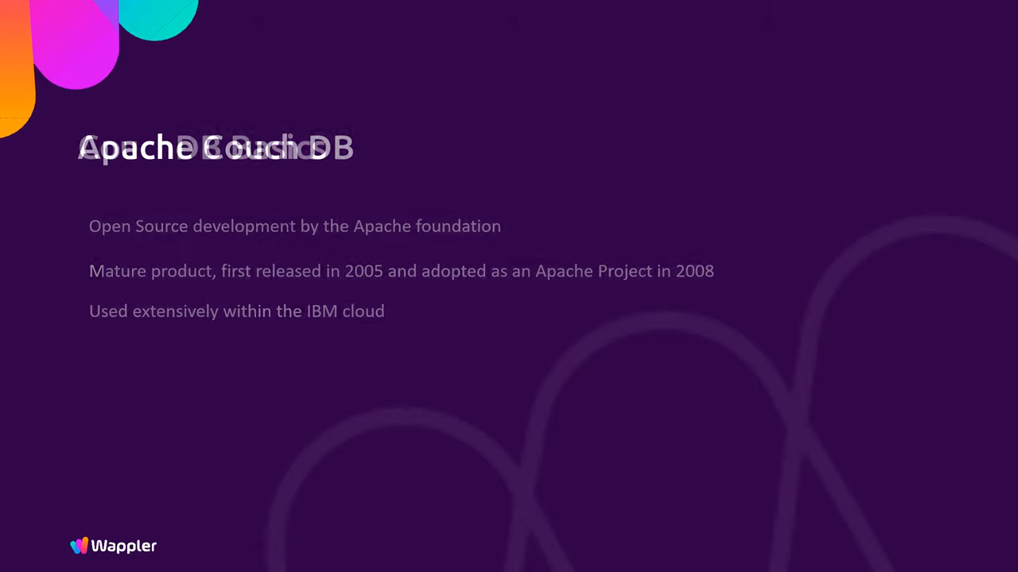
Advance the slideshow to the Apache Couch DB slide on schema-less JSON documents.
key("Right")
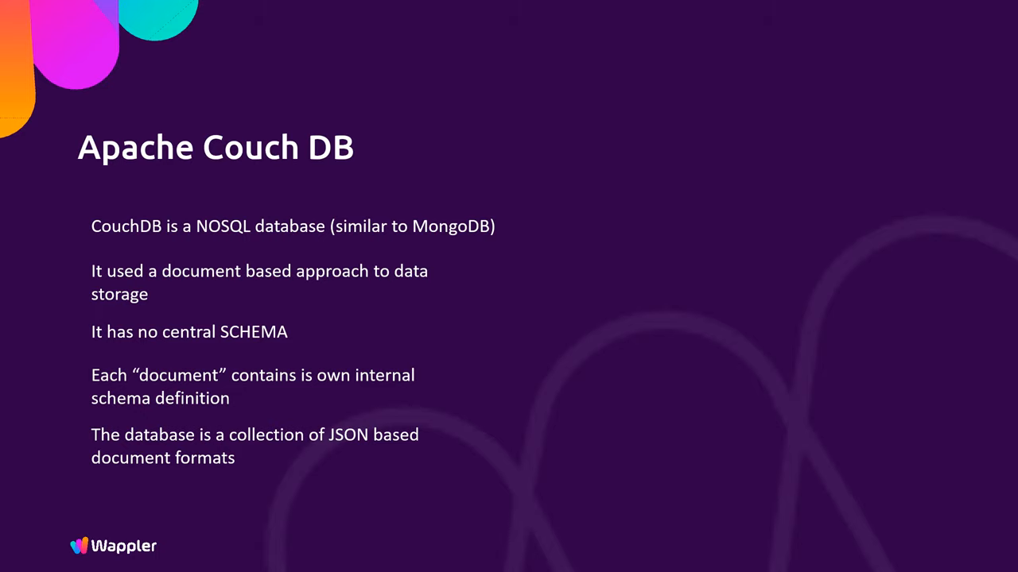
Show CouchDB Basics (2), reveal its Wappler and multiple-database points, then advance.
key("Right")
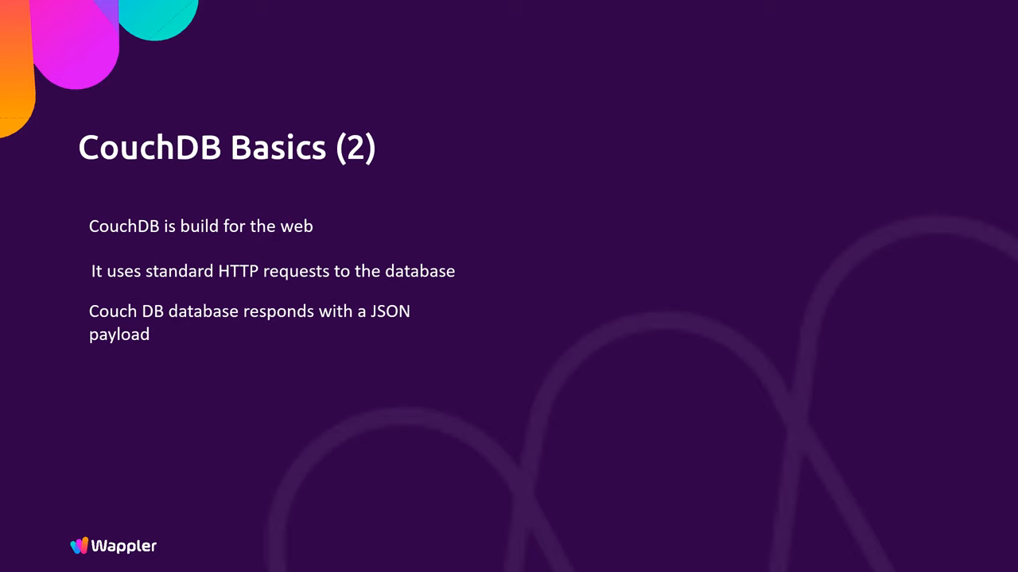
key("right")
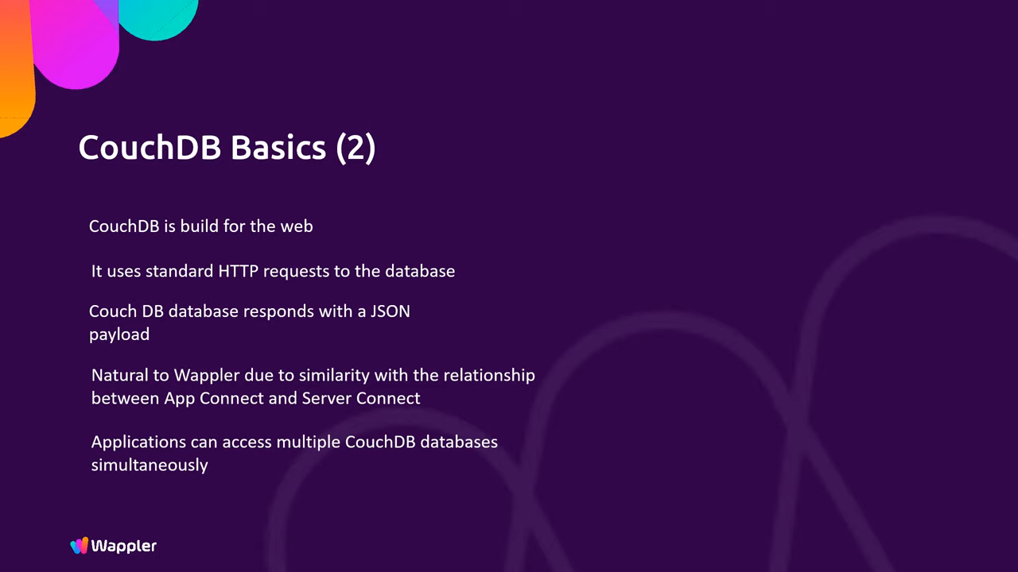
key("Right")
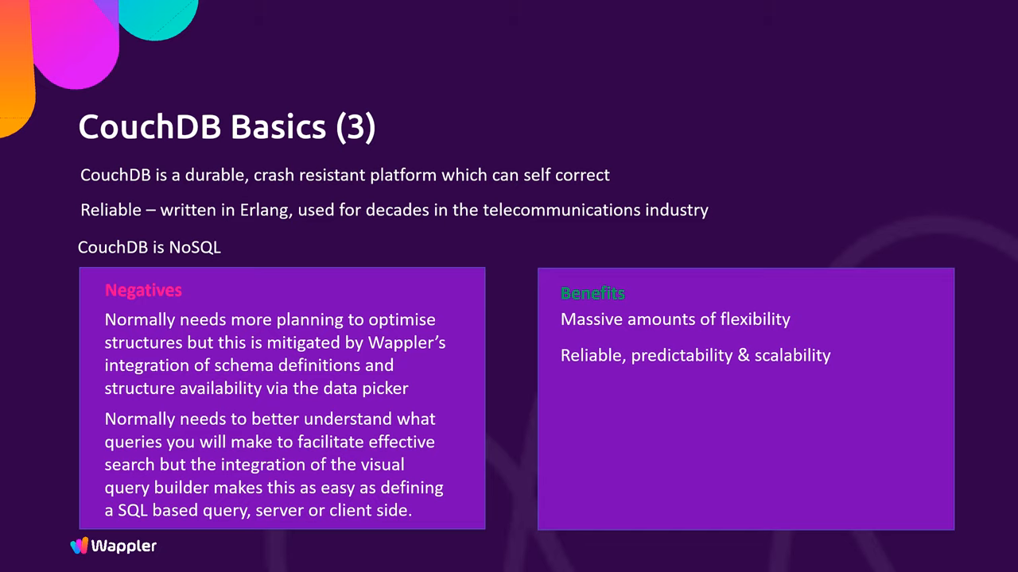
Move past the Negatives and Benefits slide to 'So what can it offer'.
key("Right")
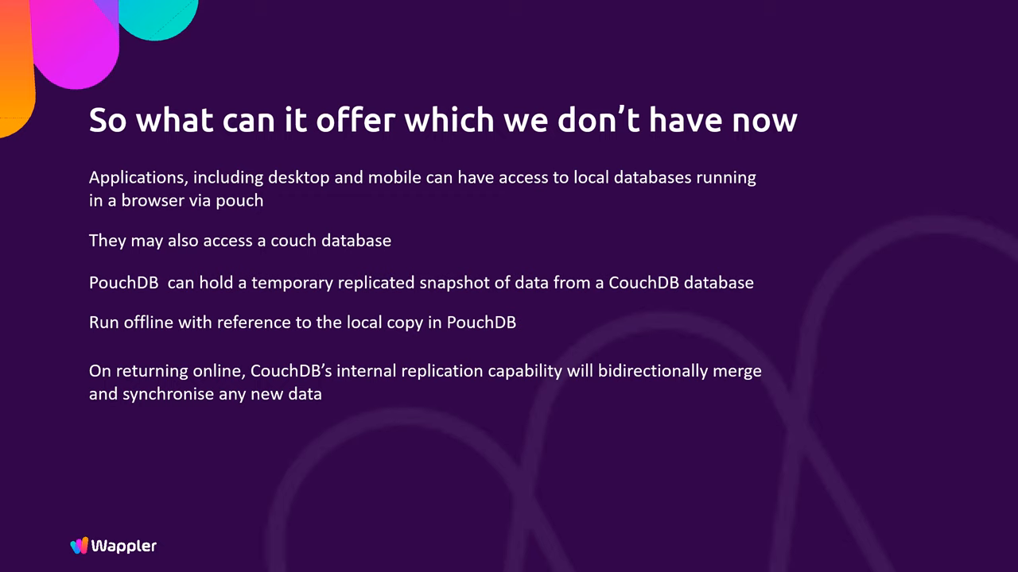
Advance from the PouchDB offline slide to the closing Thank you slide.
key("Right")
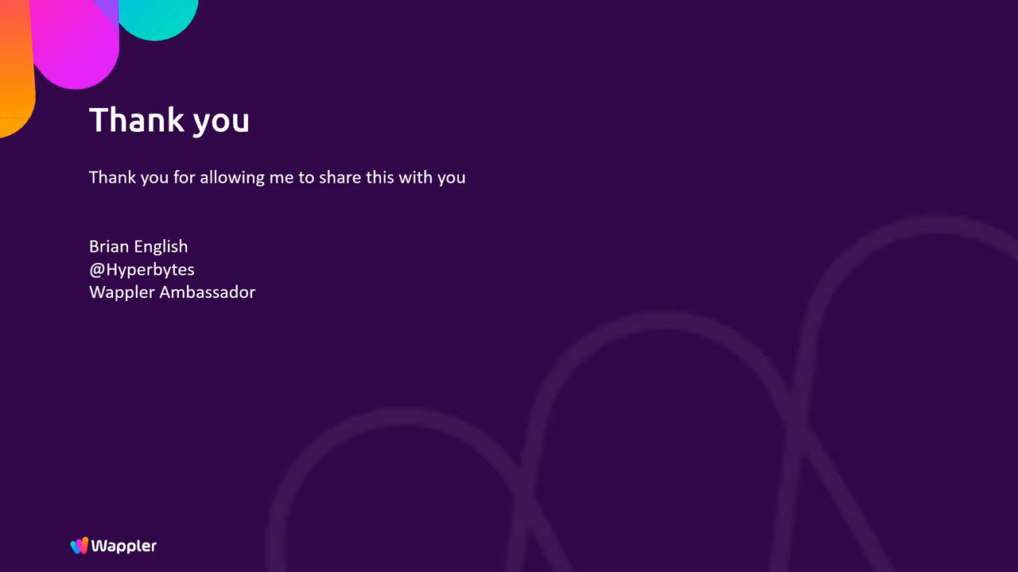